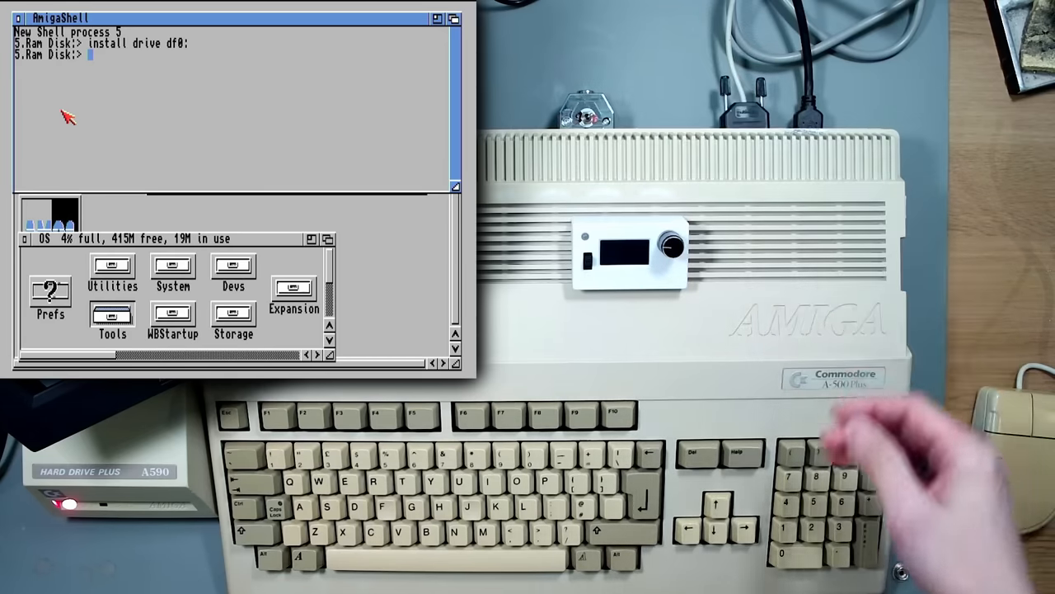
Format the floppy in DF0 with the fast file system using 'format drive df0: ffs name t…'.
text(format drive df0)
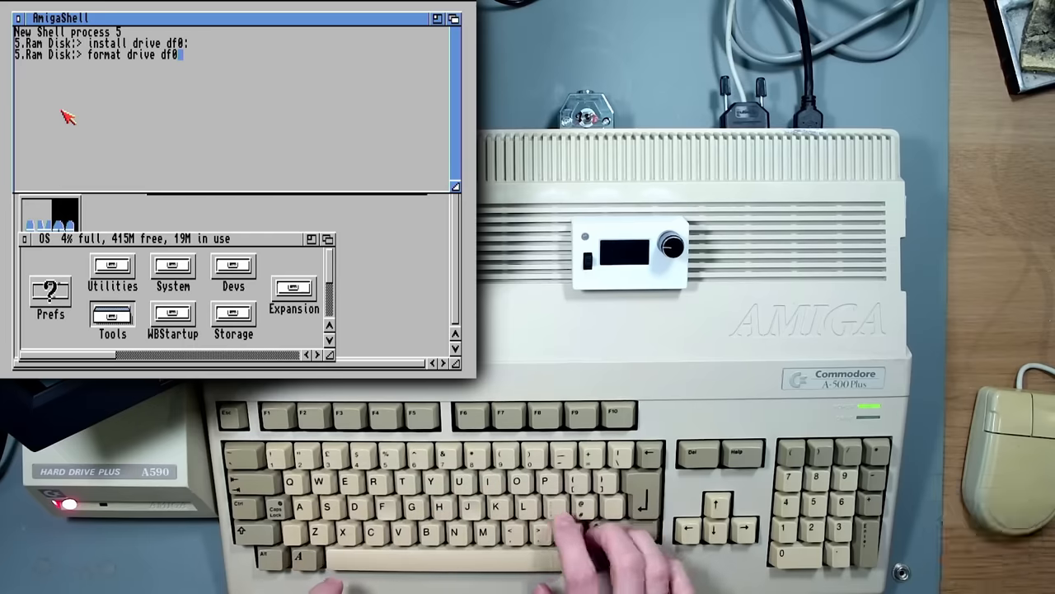
text(ffs name t)
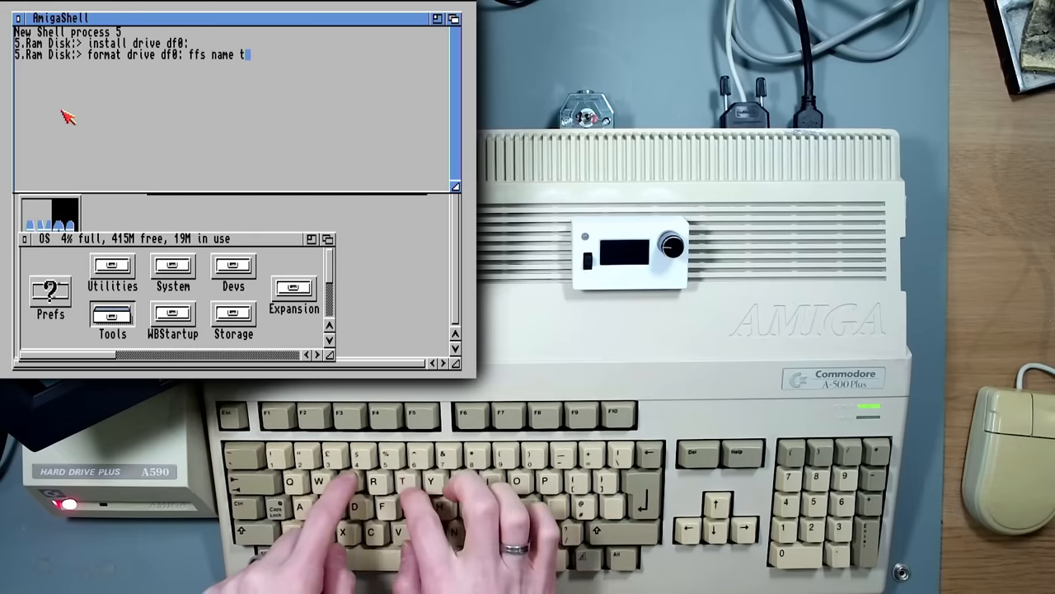
key(Return)
text(format drive df0)
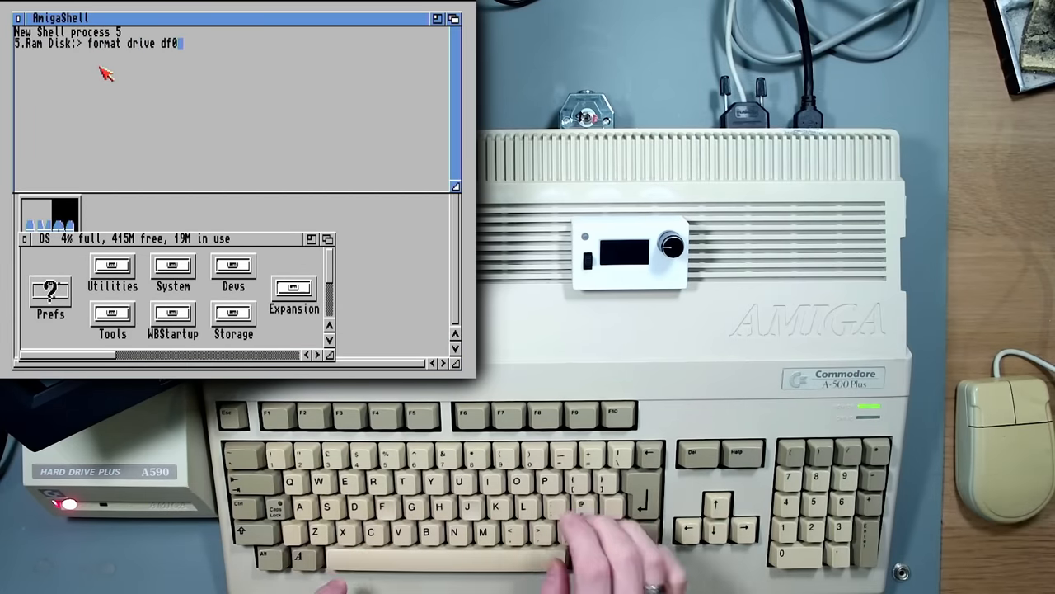
key(Return)
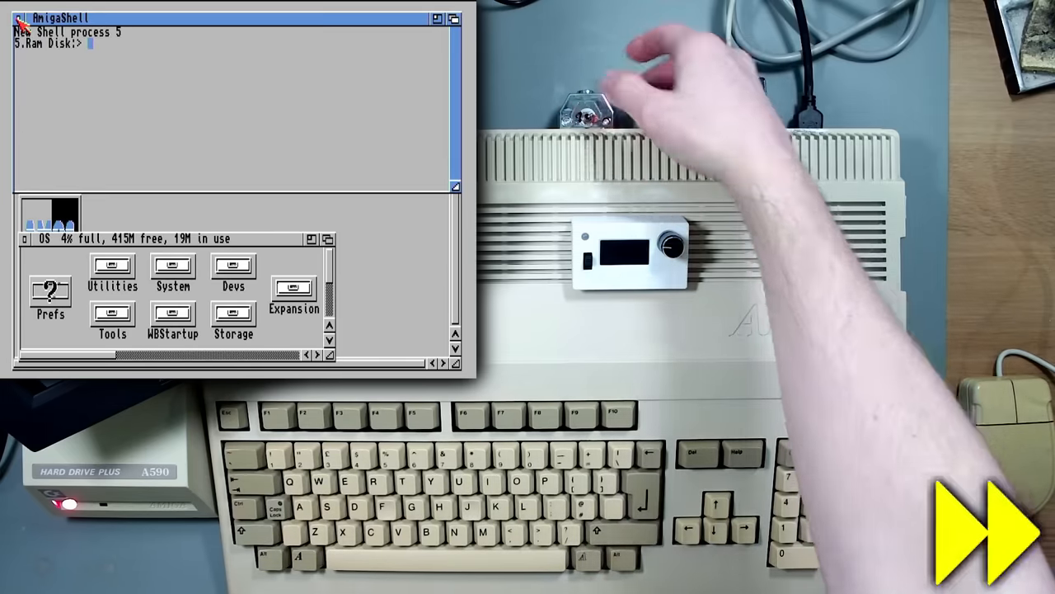
Attempt 'install drive df0:' to write a boot block, which fails with a read/write error.
text(install drive df0)
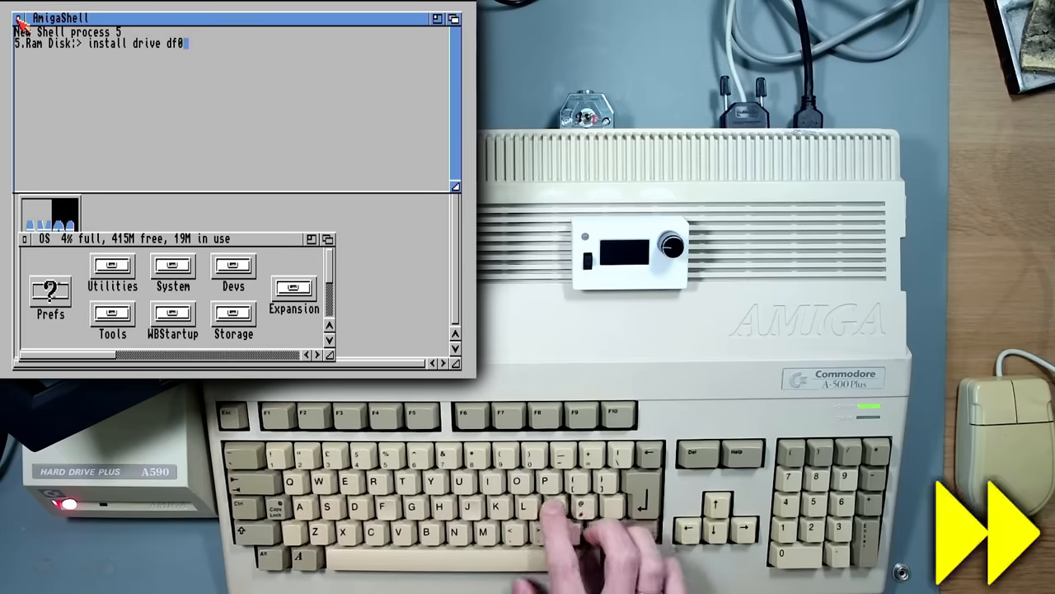
key(Return)
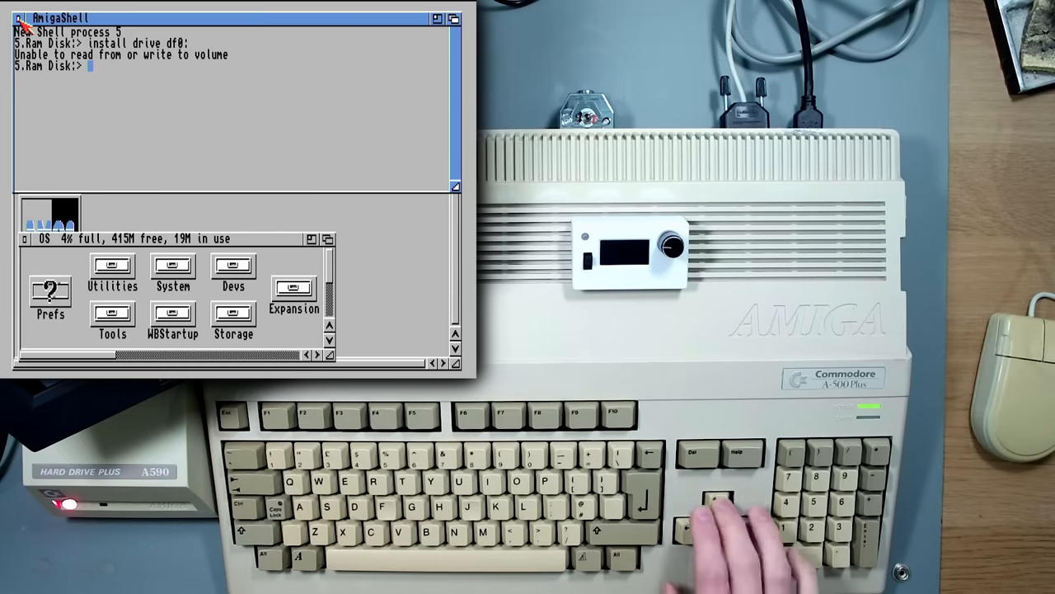
key(Return)
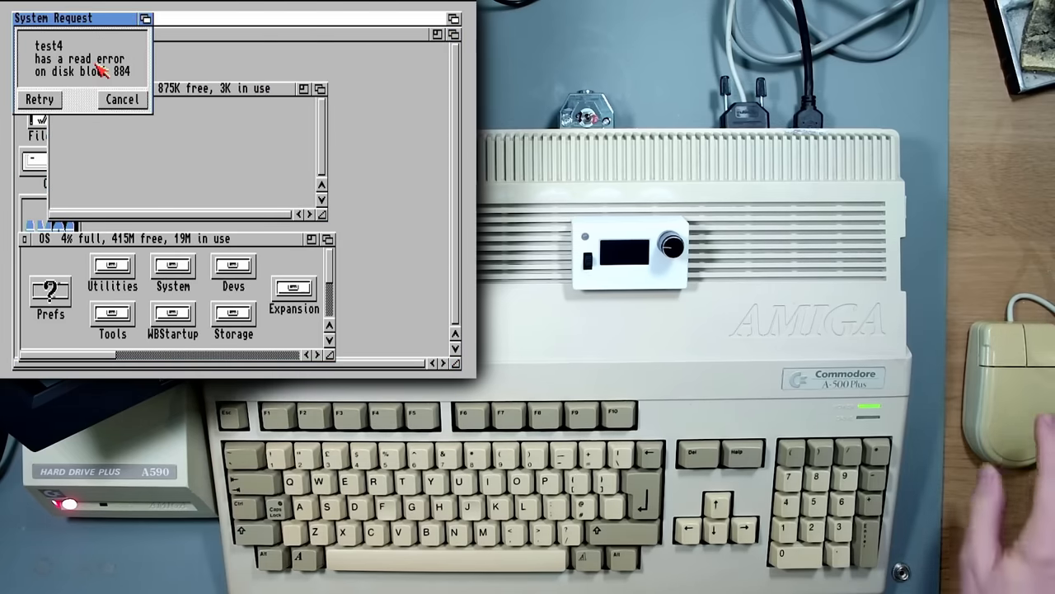
Dismiss the test4 read error, open the floppy, and remove the incomplete Devs copy.
click(121, 99)
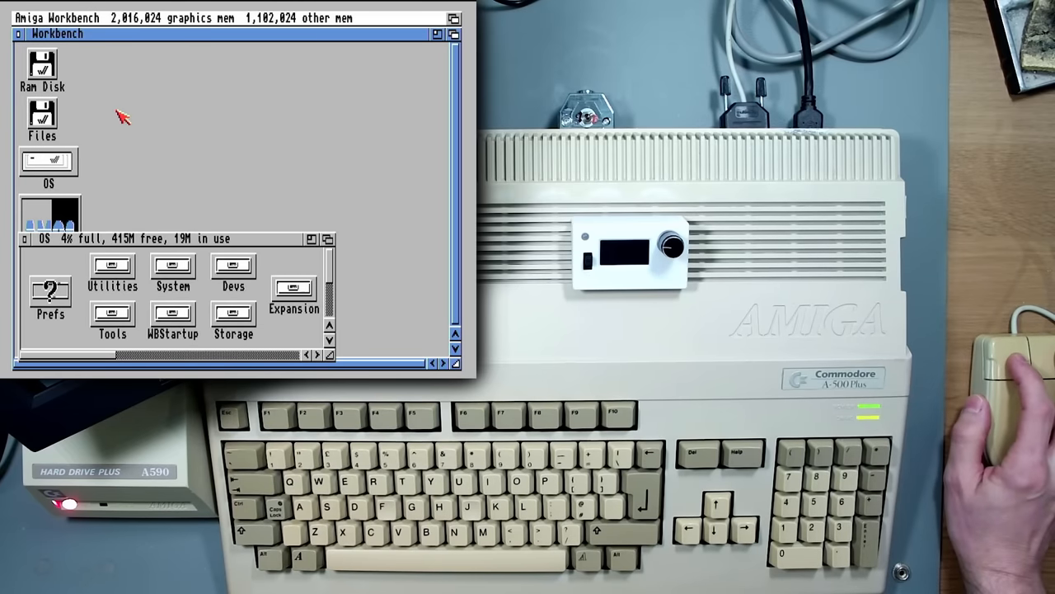
double_click(96, 64)
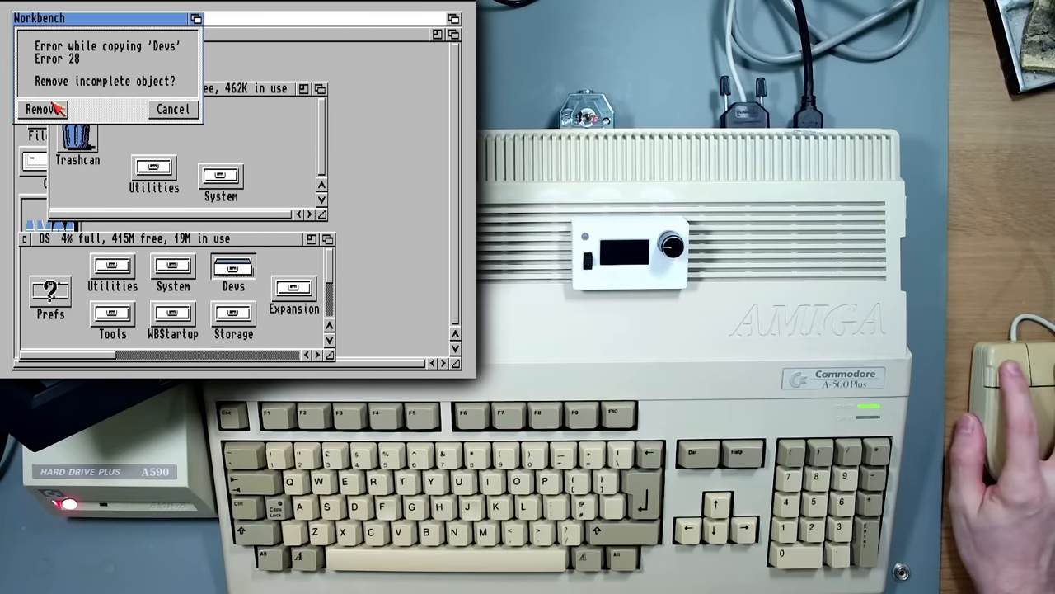
click(35, 109)
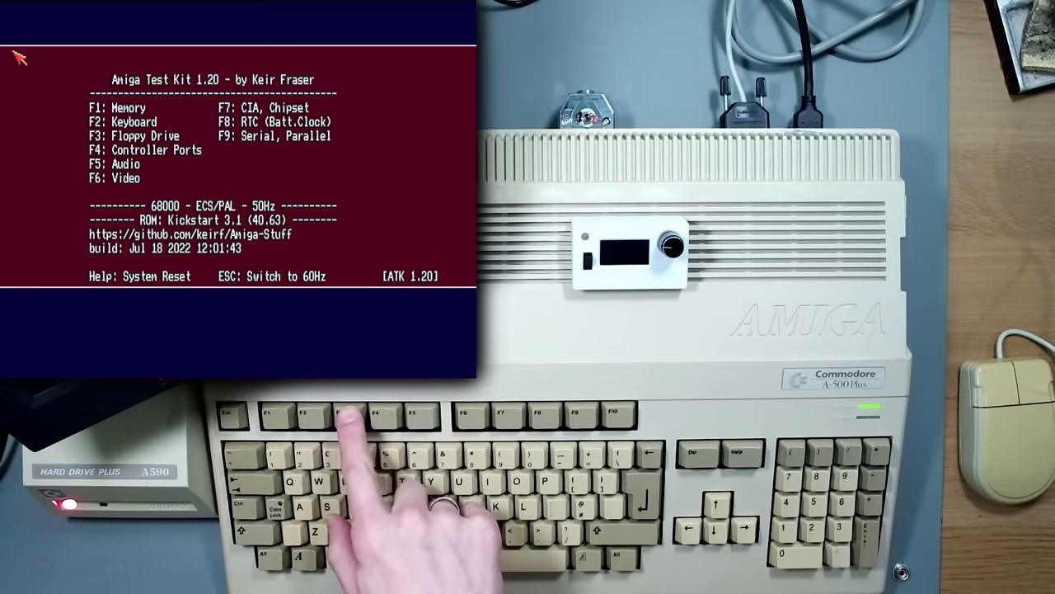
Open the Test Kit floppy tests, select DF0's upper side, and step the head.
key(f3)
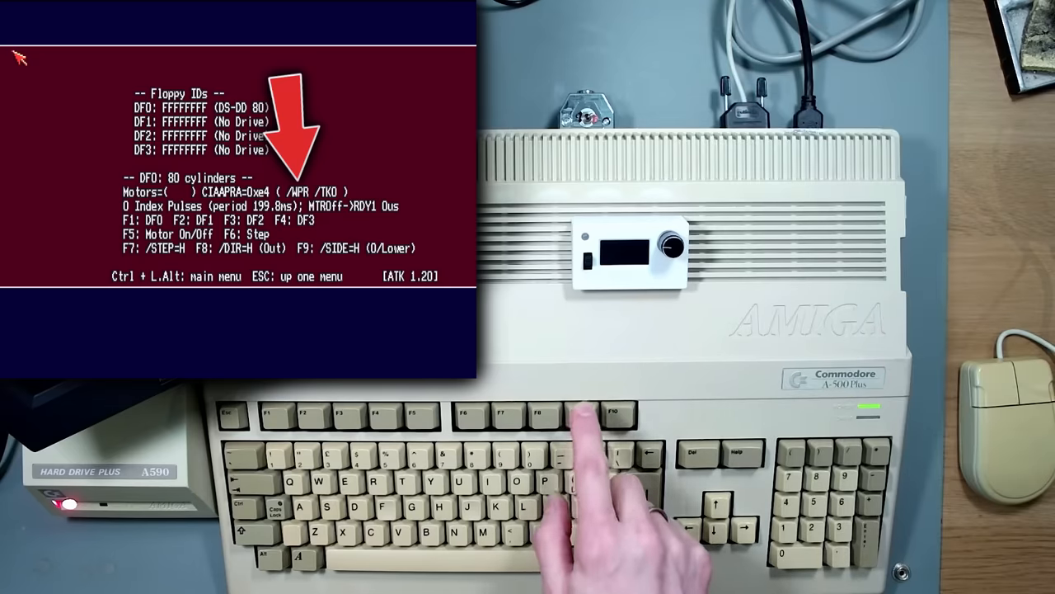
key(F9)
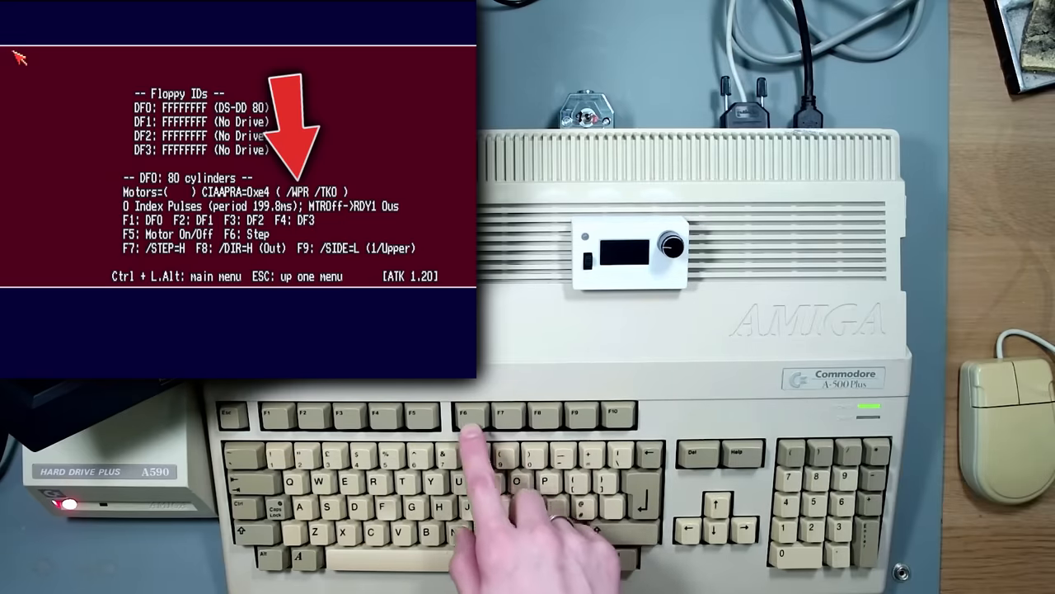
key(F8)
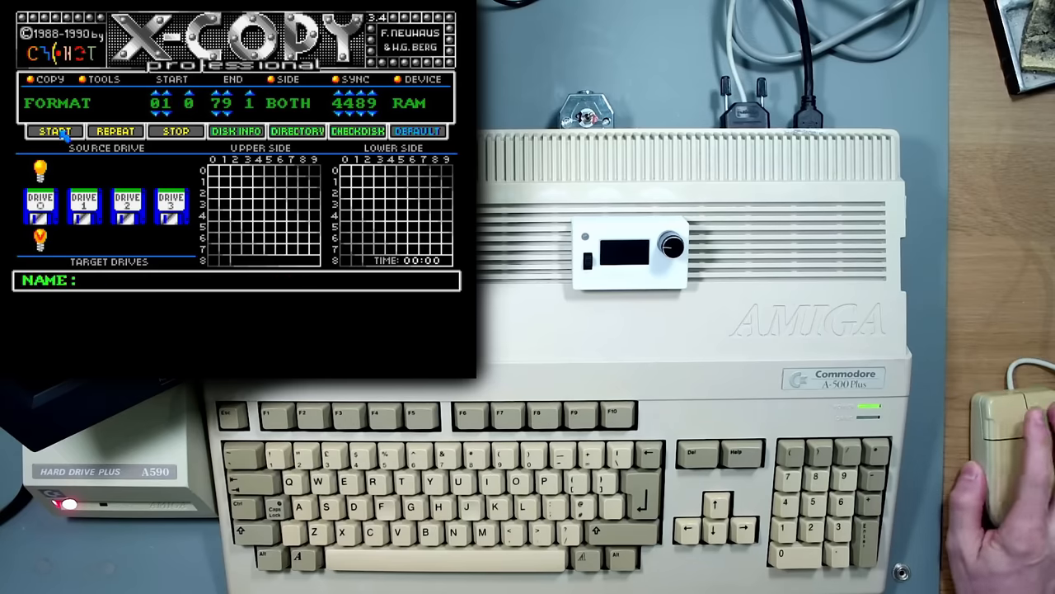
Start the X-Copy format of both floppy sides, tracks 0 to 79.
click(55, 131)
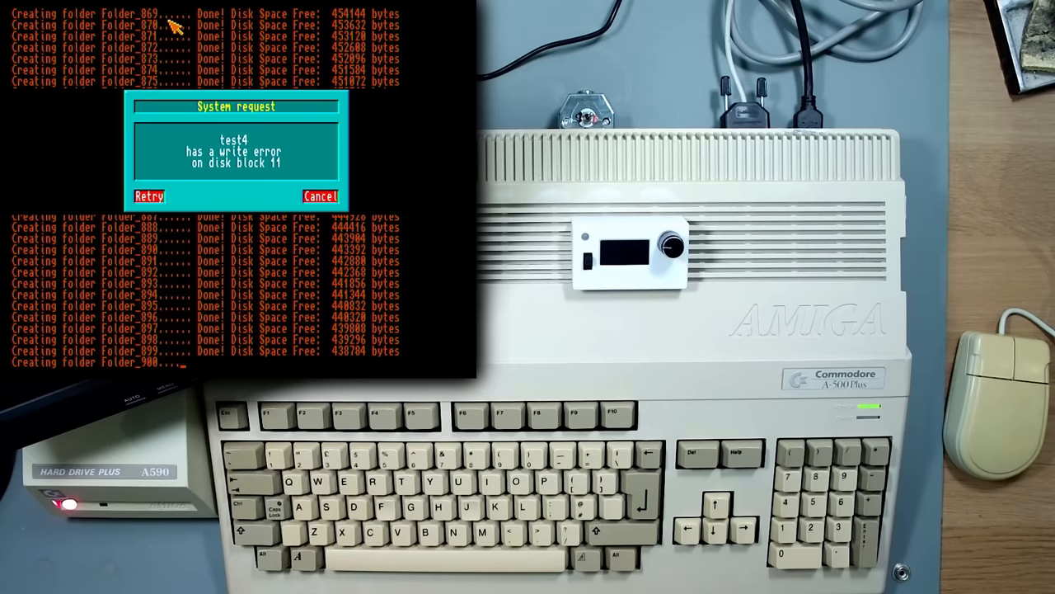
Retry the failed test4 write four times, ending in a block 2 checksum error.
click(149, 195)
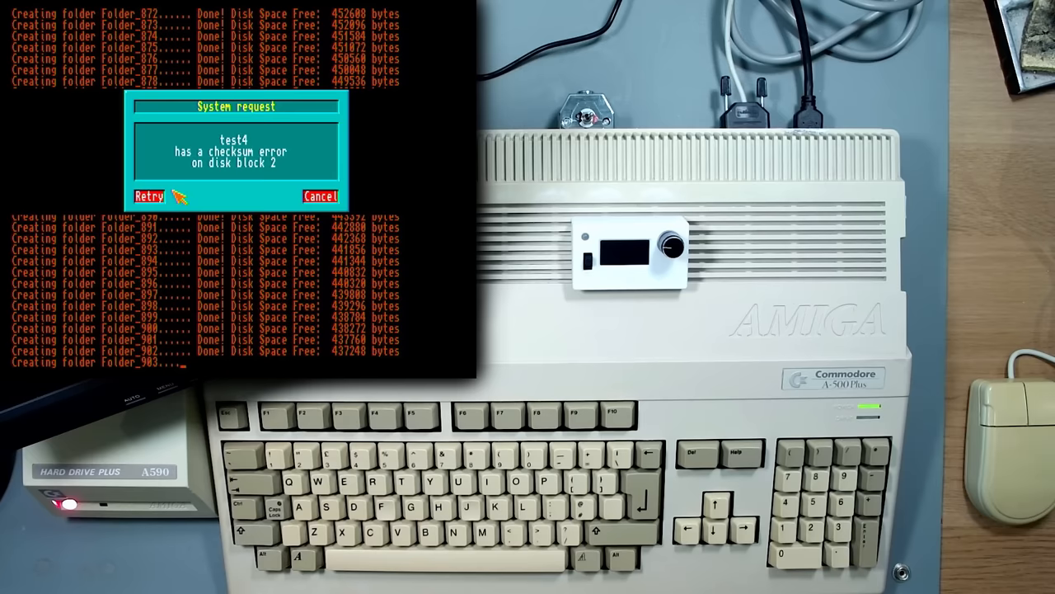
click(149, 197)
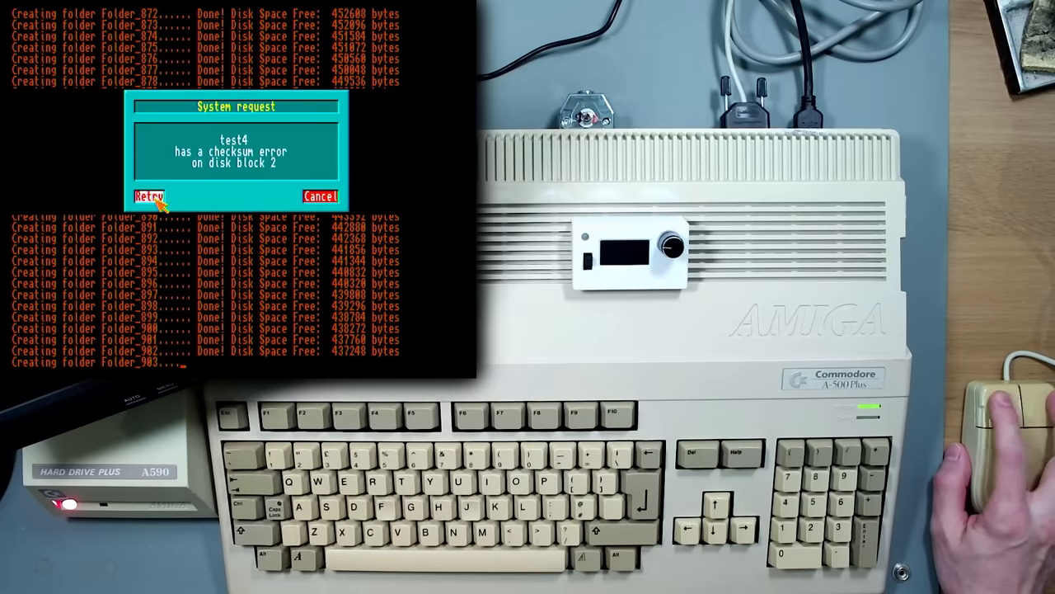
click(148, 197)
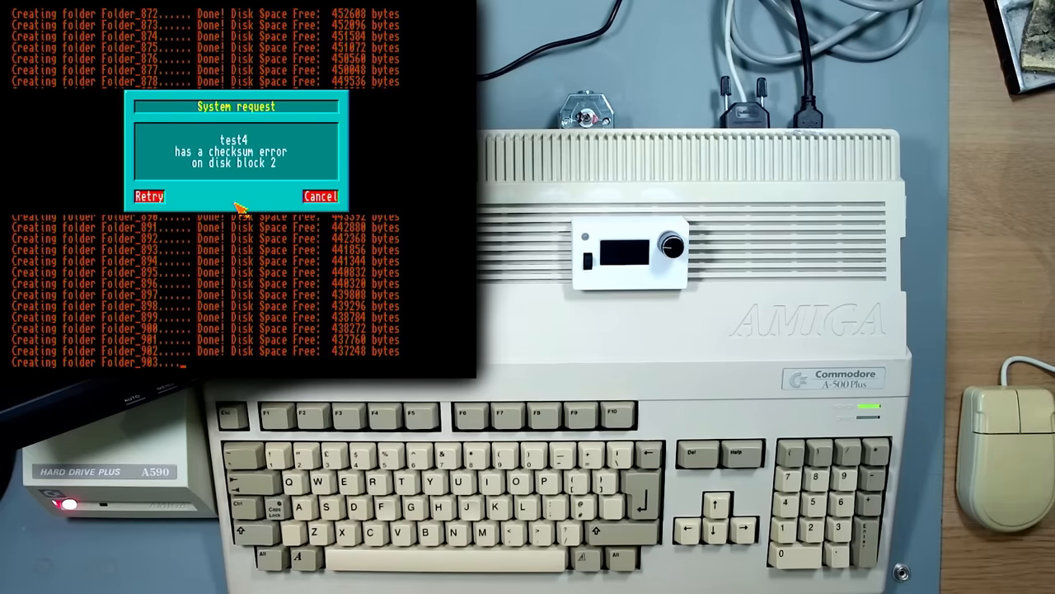
click(148, 196)
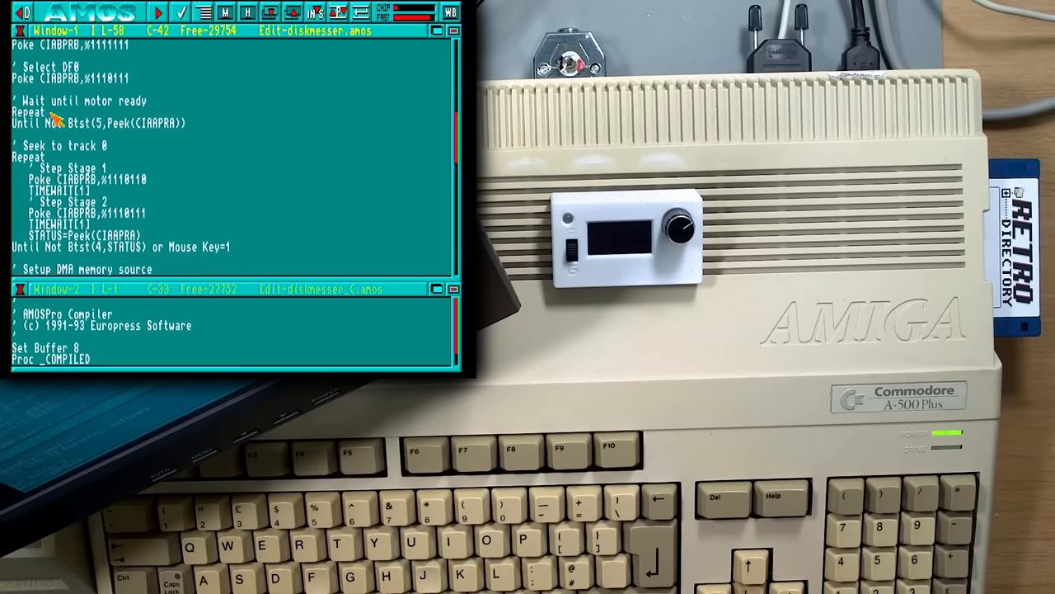
scroll(down, 3)
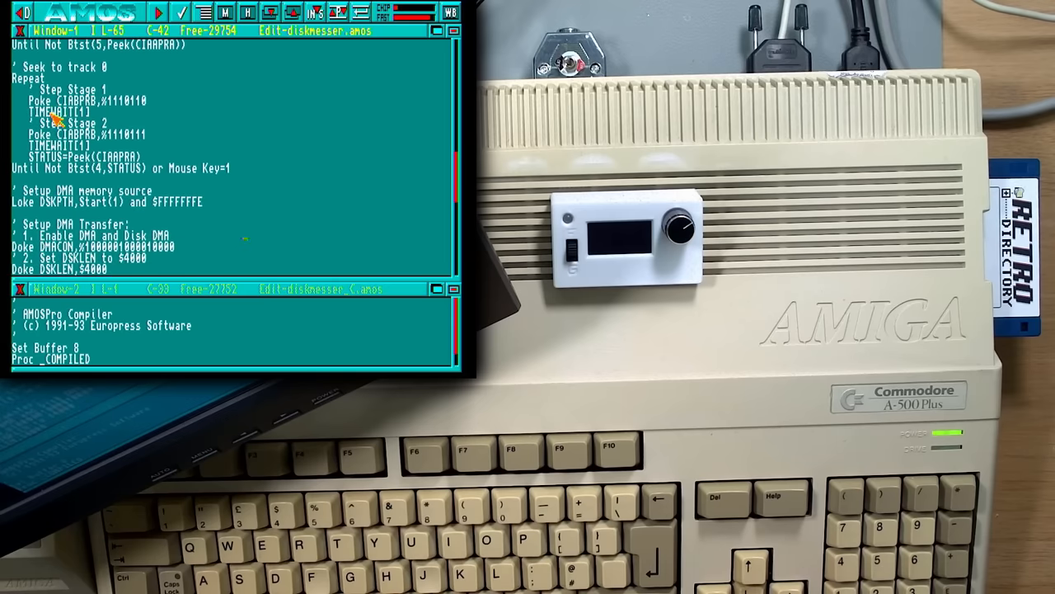
scroll(down, 3)
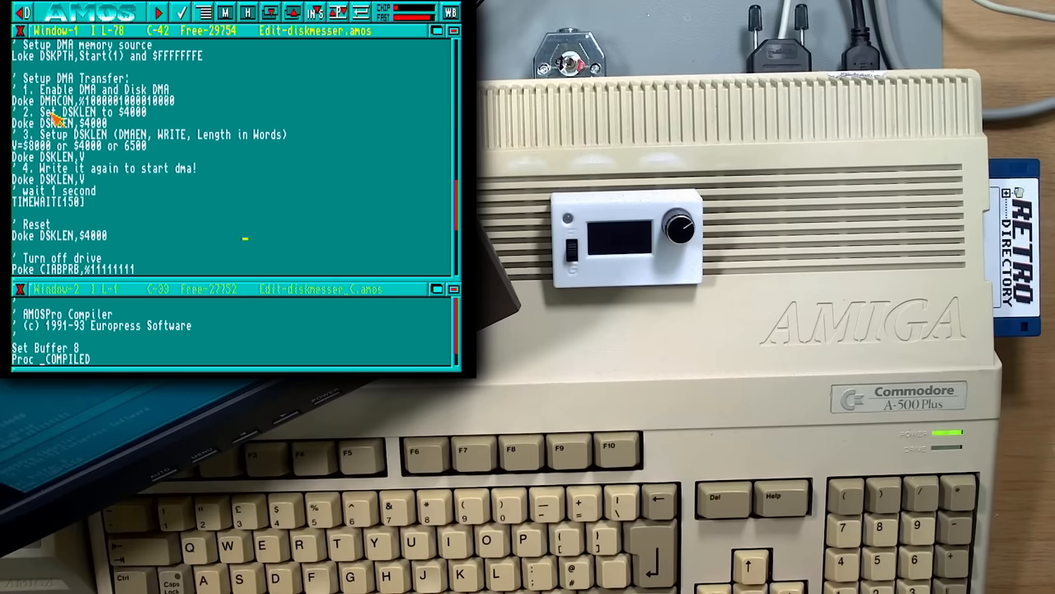